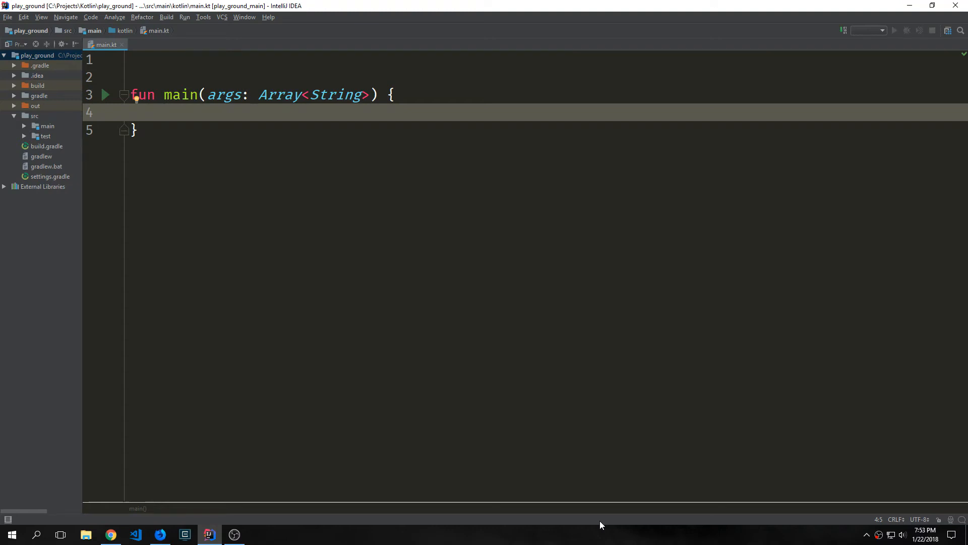
mouse_move(456, 251)
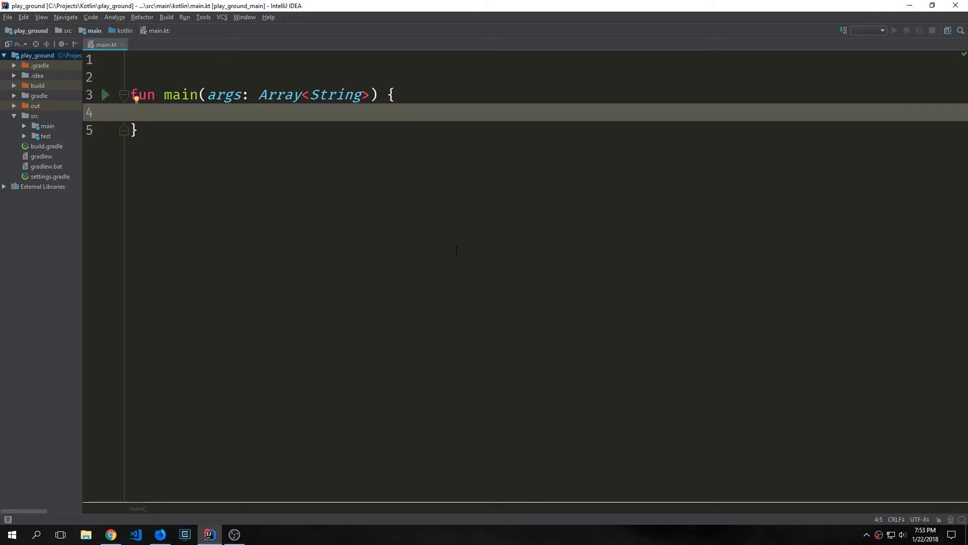
mouse_move(400, 227)
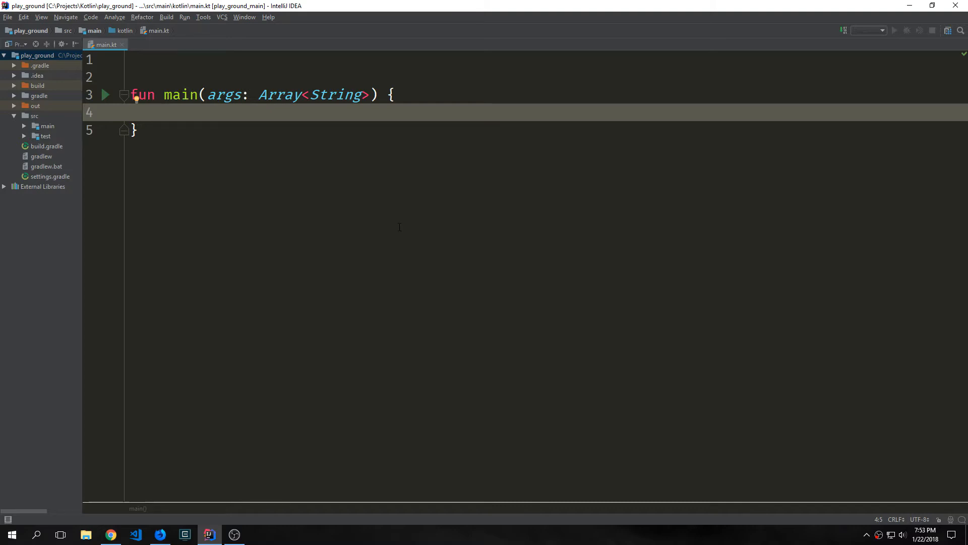
Review the Straw Poll language results with Kotlin at 28%, then go to the Kotlin homepage.
click(160, 534)
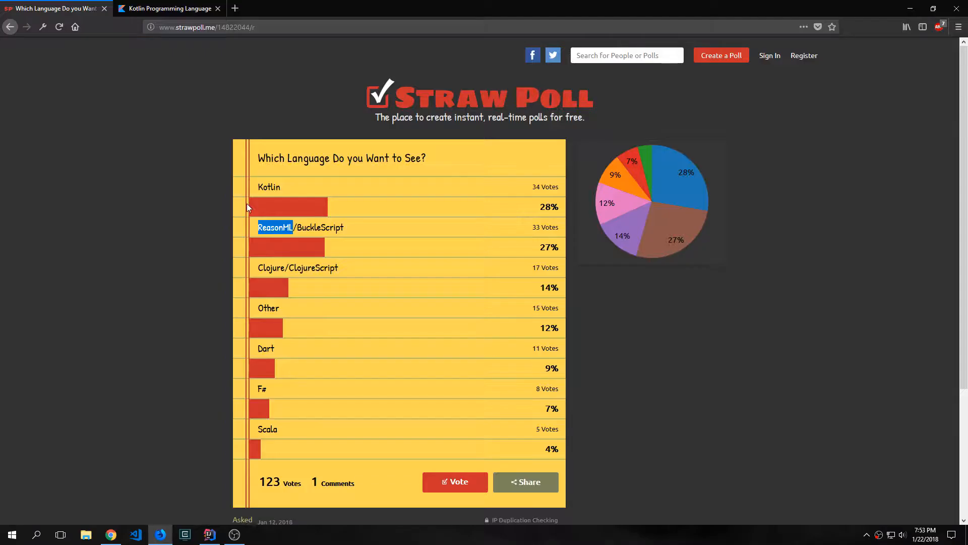
mouse_move(459, 268)
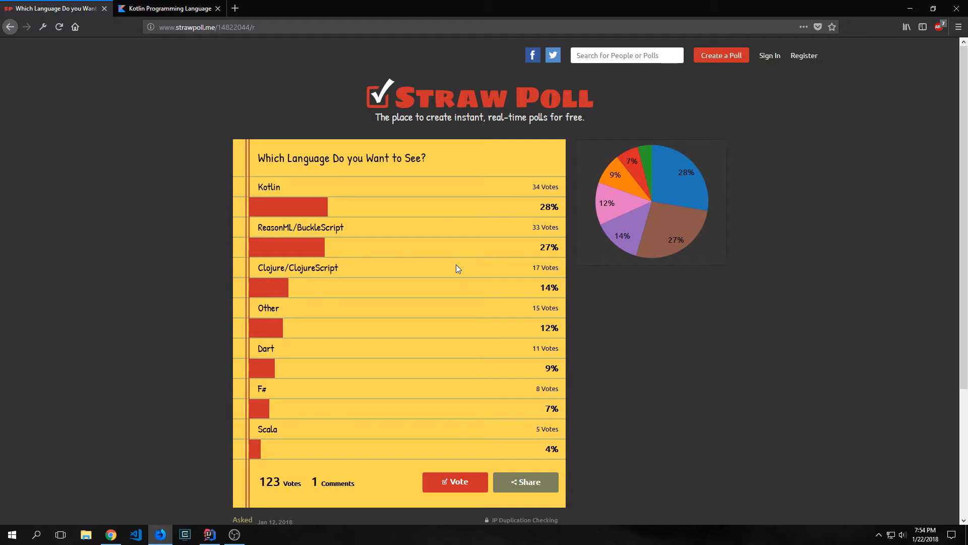
click(172, 9)
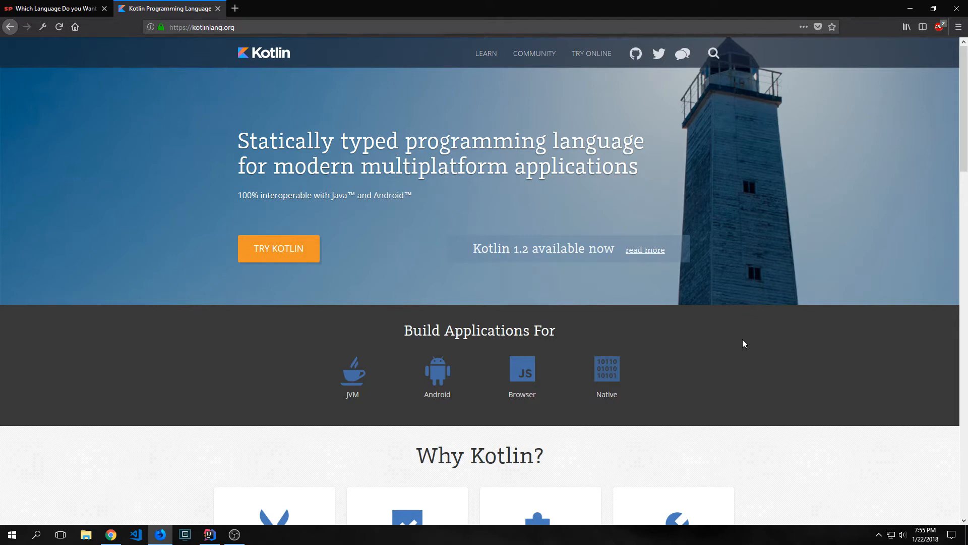
click(279, 249)
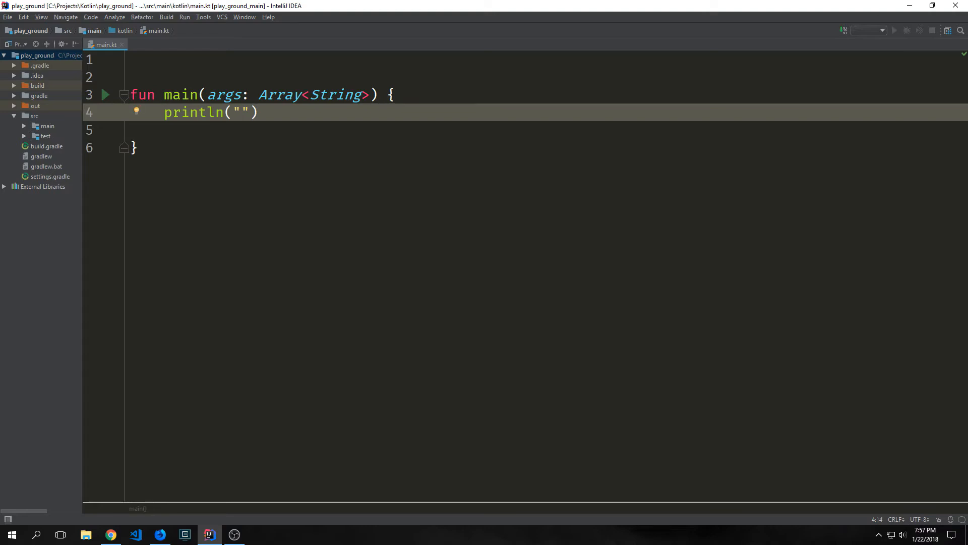
Make the println in main print "Hello, World!".
text(Hell)
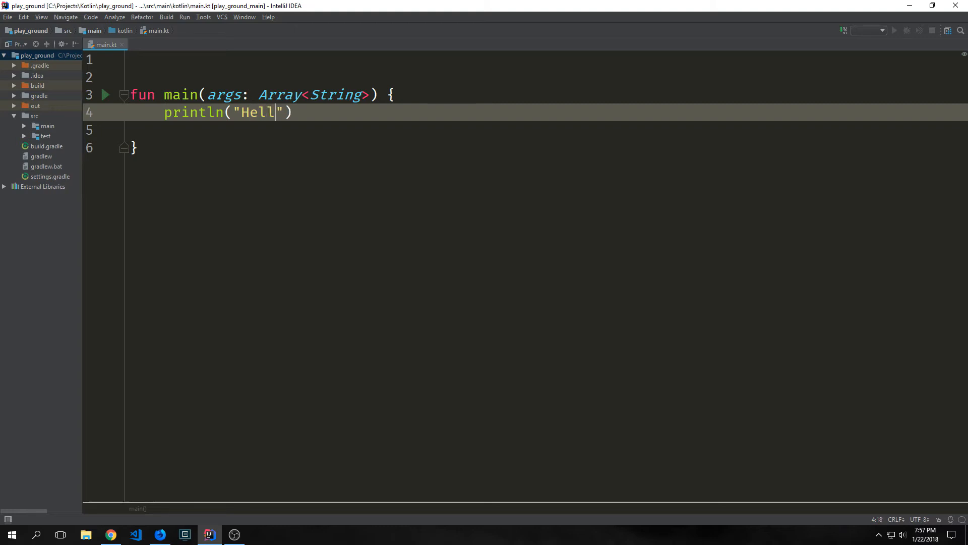
text(o, World!)
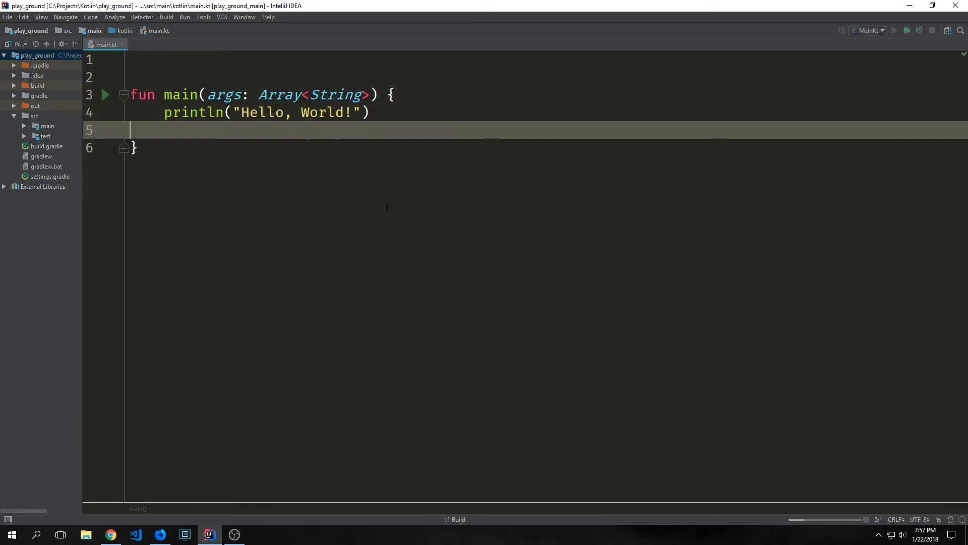
mouse_move(348, 369)
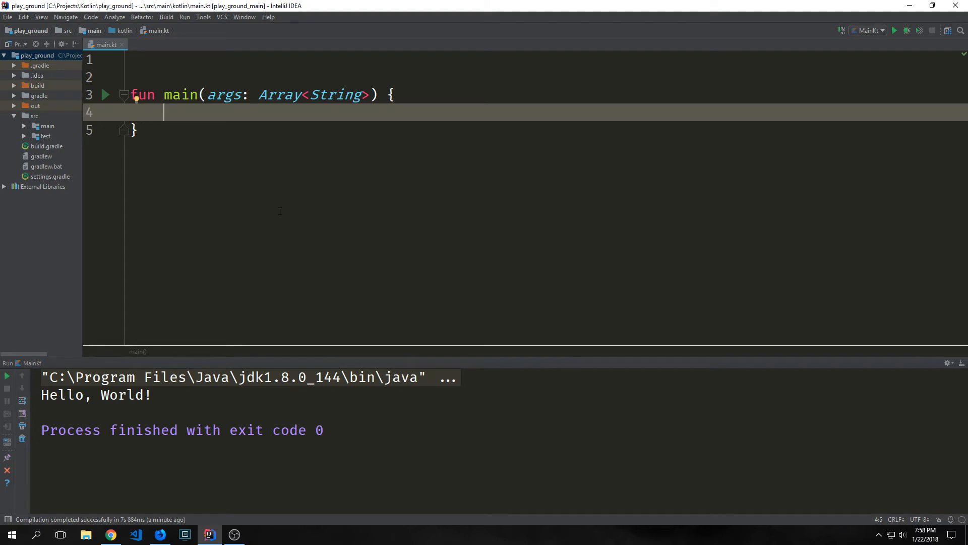
Declare val read = "This is Immutable", try reassigning it, and highlight change and read usages.
text(val read = "This is Immutable")
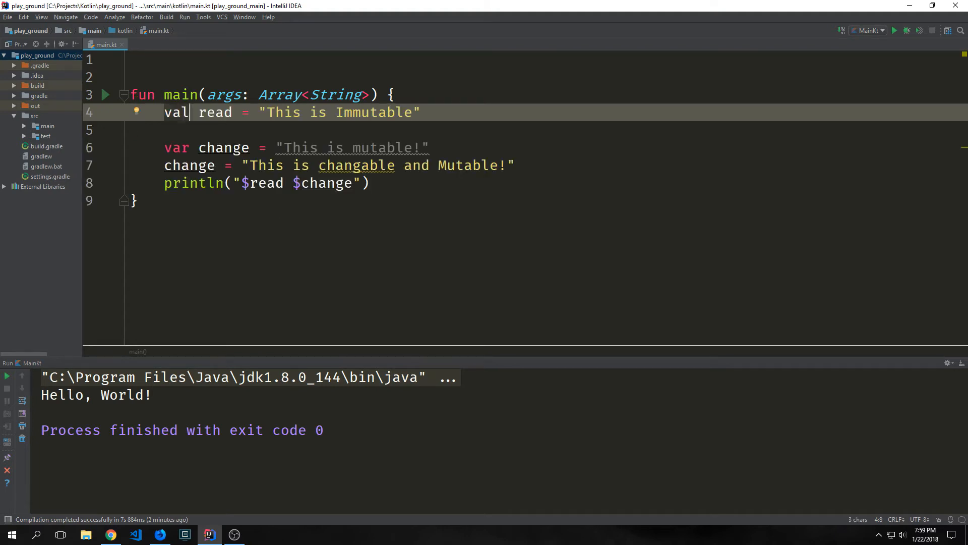
mouse_move(177, 110)
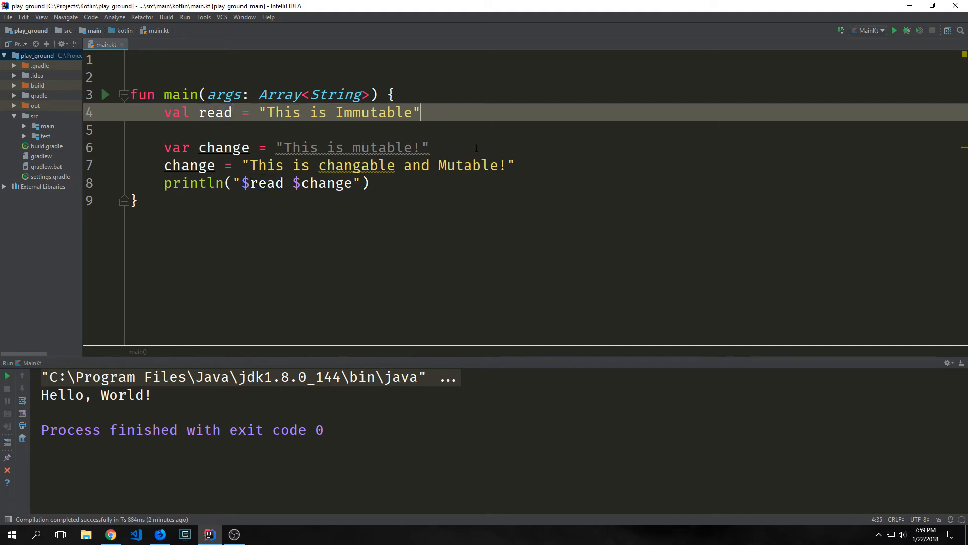
text(read = "this is a new string!")
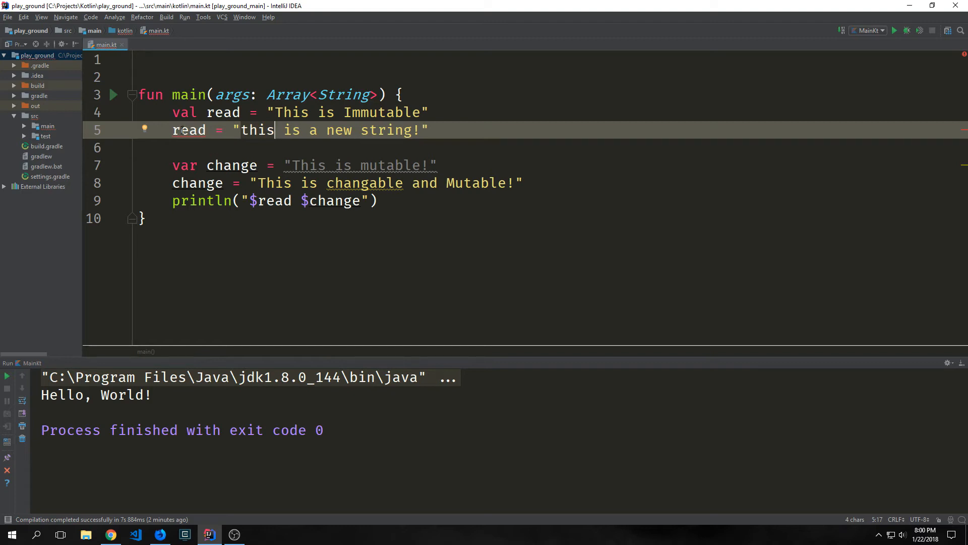
mouse_move(186, 130)
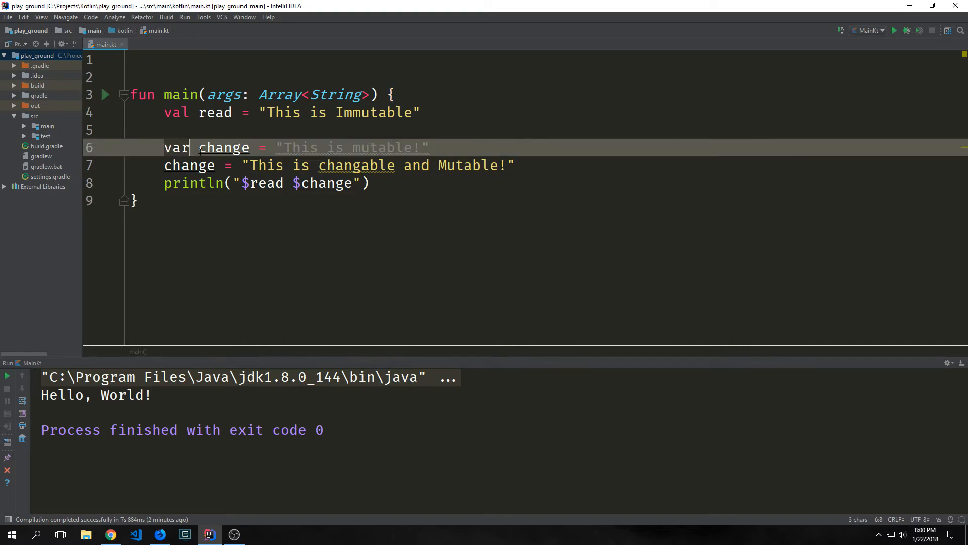
double_click(223, 147)
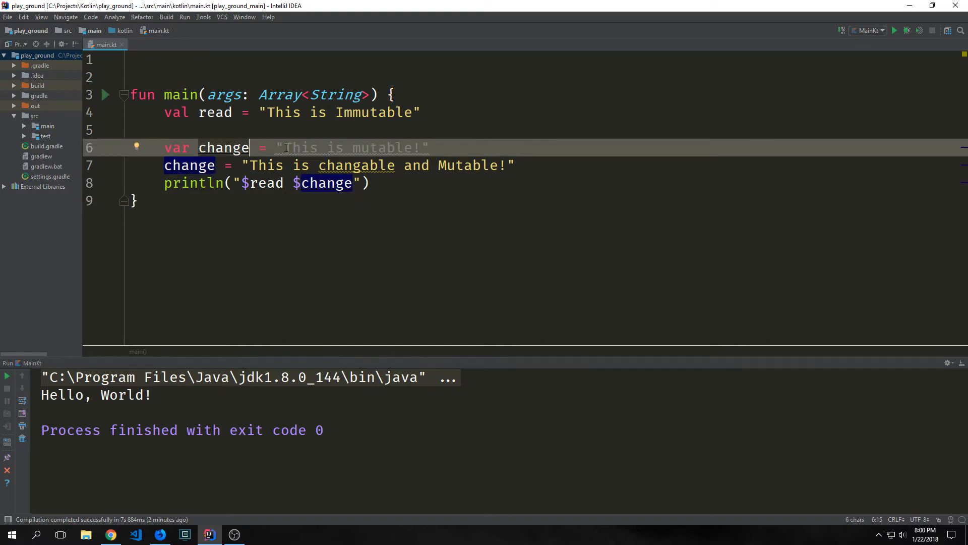
double_click(224, 147)
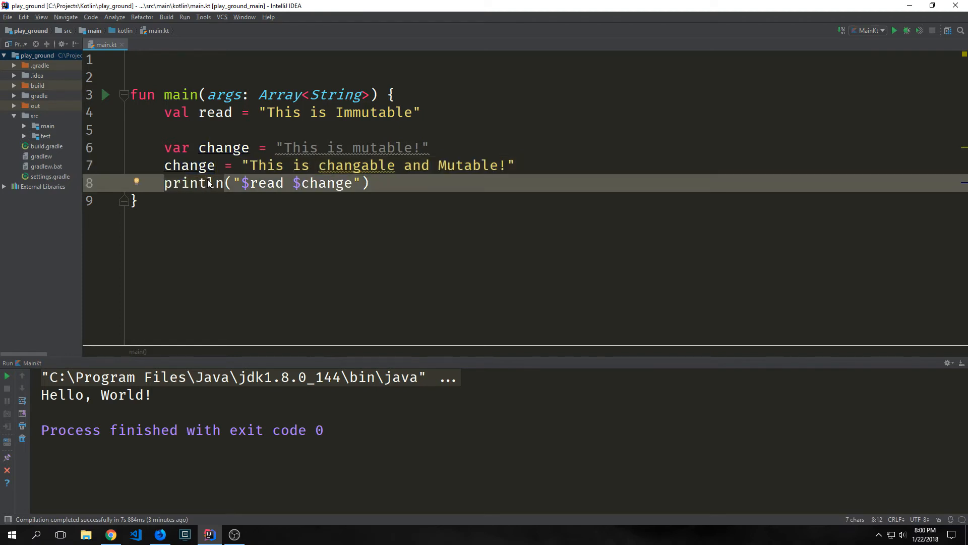
double_click(214, 112)
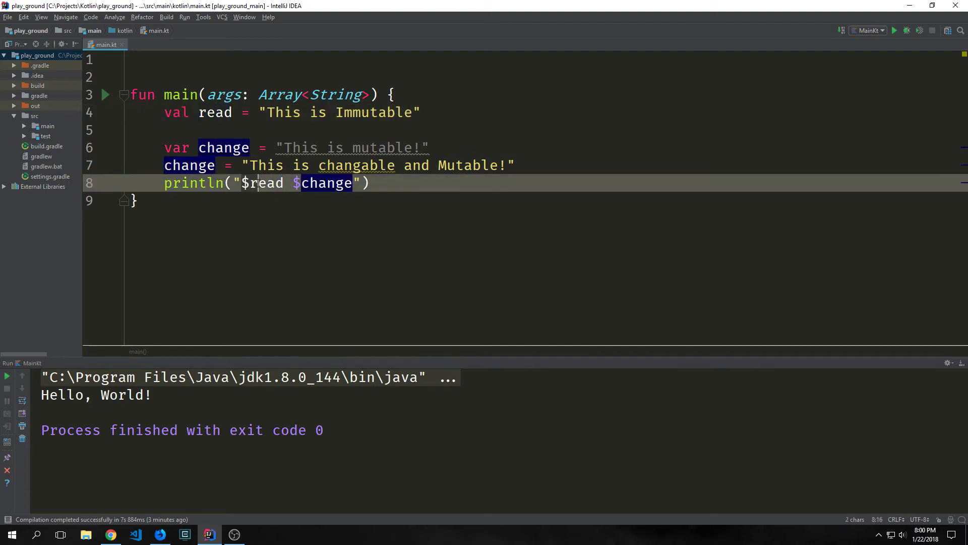
click(250, 183)
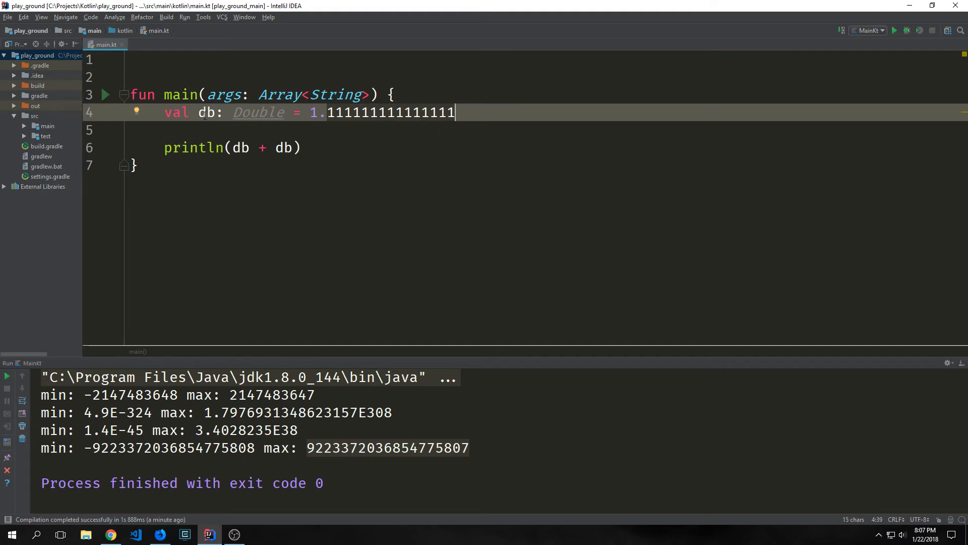
mouse_move(55, 95)
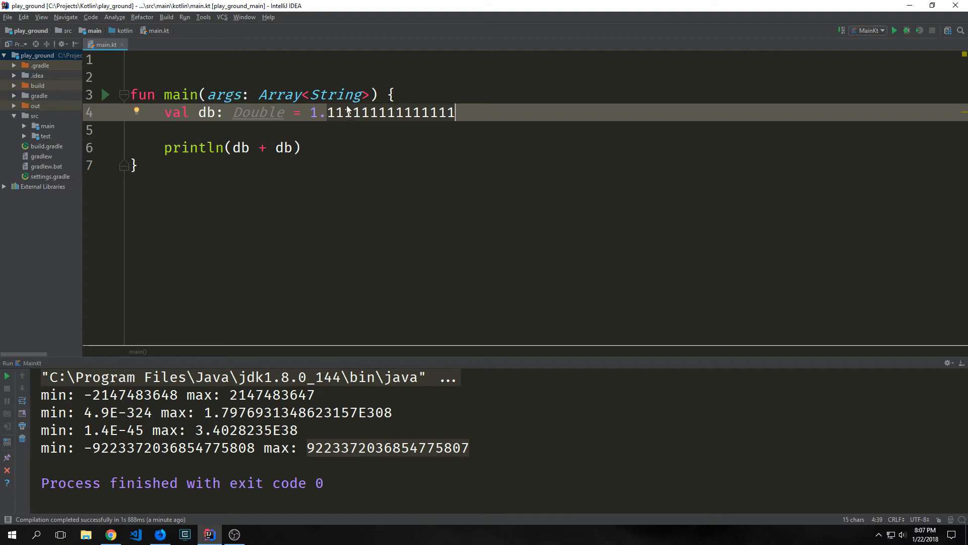
Run db + db to print 2.2222222222222223, then begin replacing it with Boolean checks.
click(894, 30)
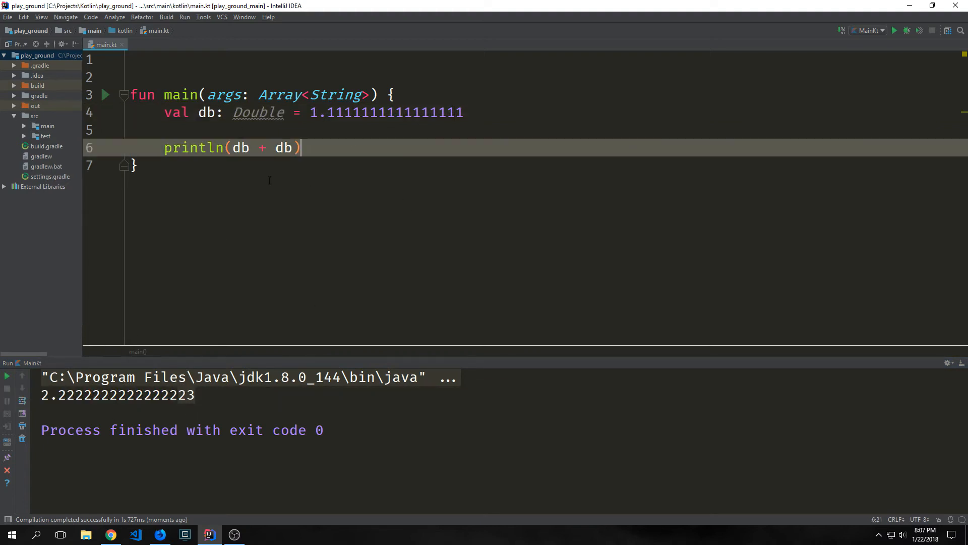
click(247, 147)
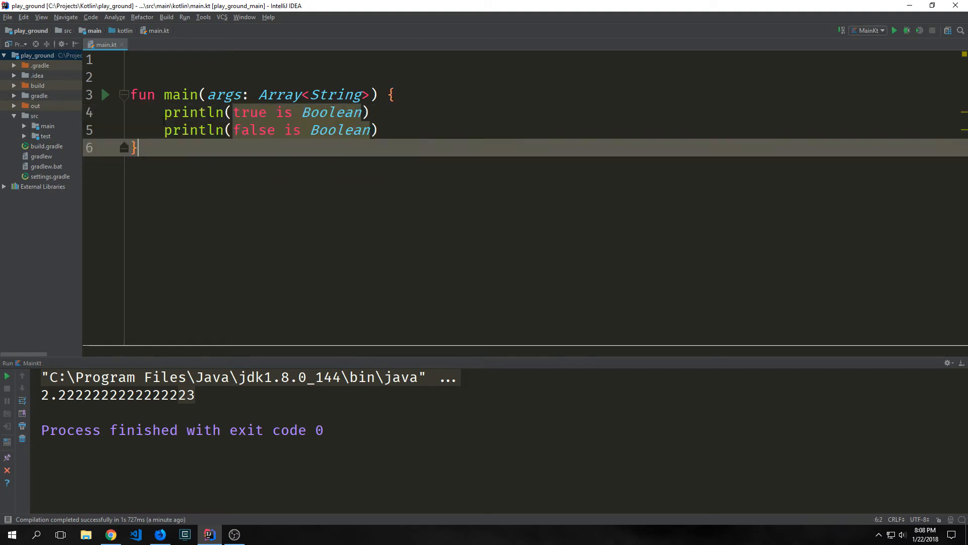
mouse_move(249, 113)
text(var letter: Char = 'G)
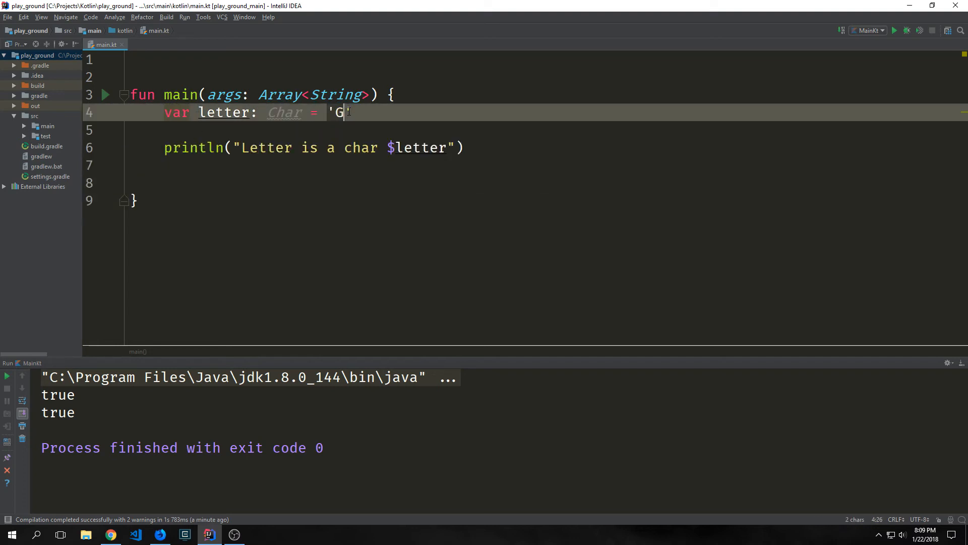
Finish the char literal for G, then select the println message to rewrite.
text(')
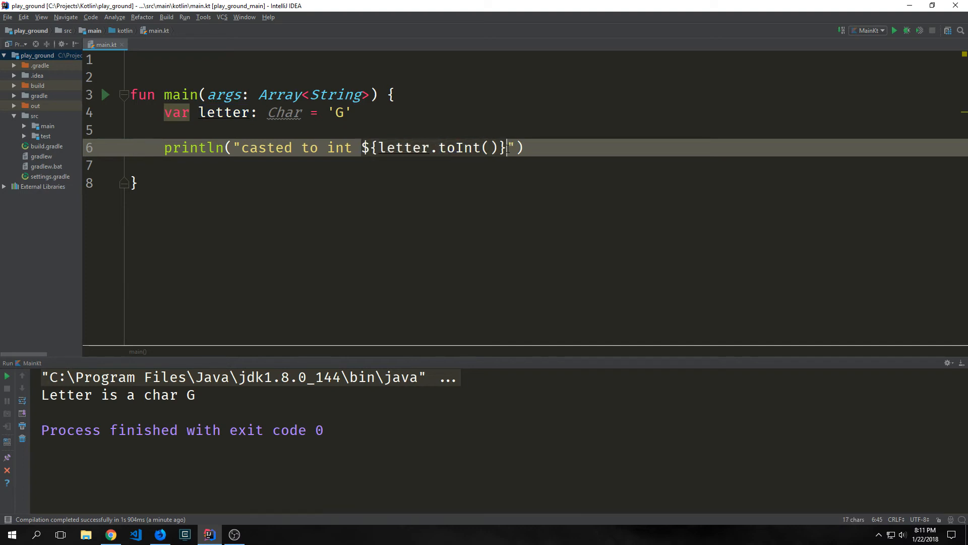
double_click(405, 147)
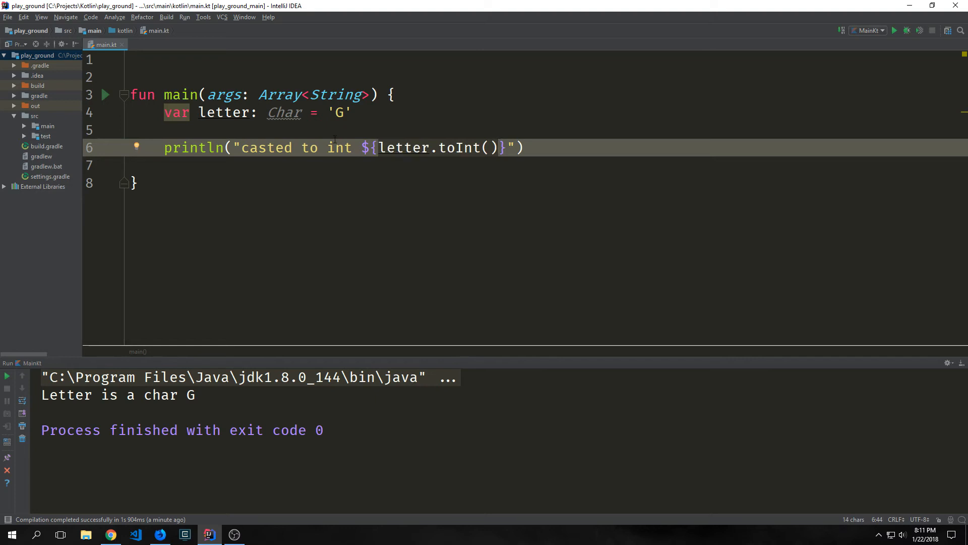
Run main to print "casted to int" with letter.toInt() in the template.
click(896, 30)
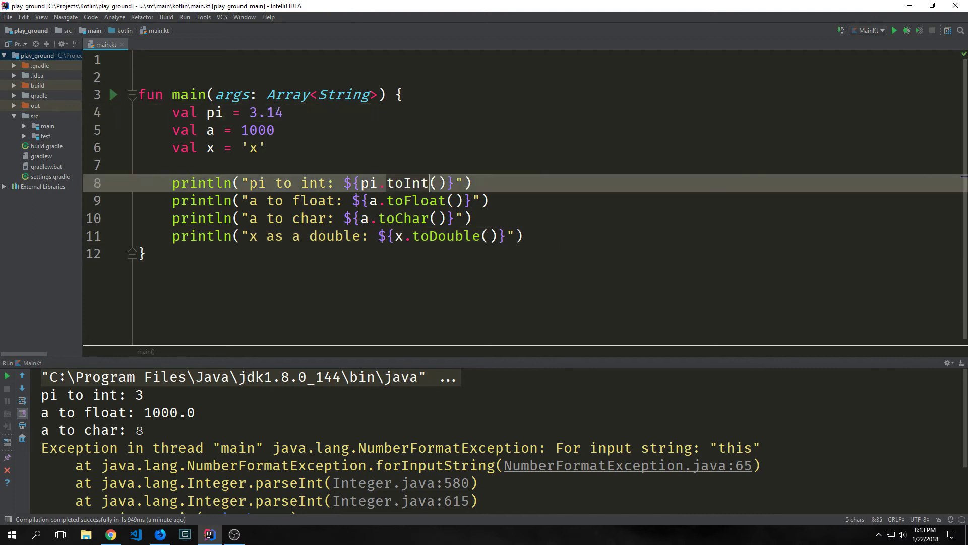
Check the float and double conversion lines and rerun so "x as a double: 120.0" prints.
click(275, 130)
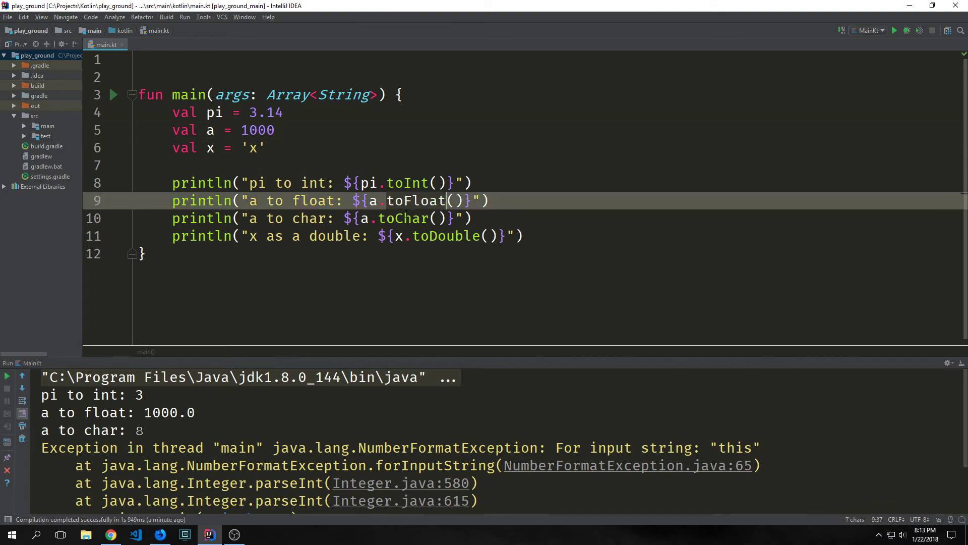
click(258, 147)
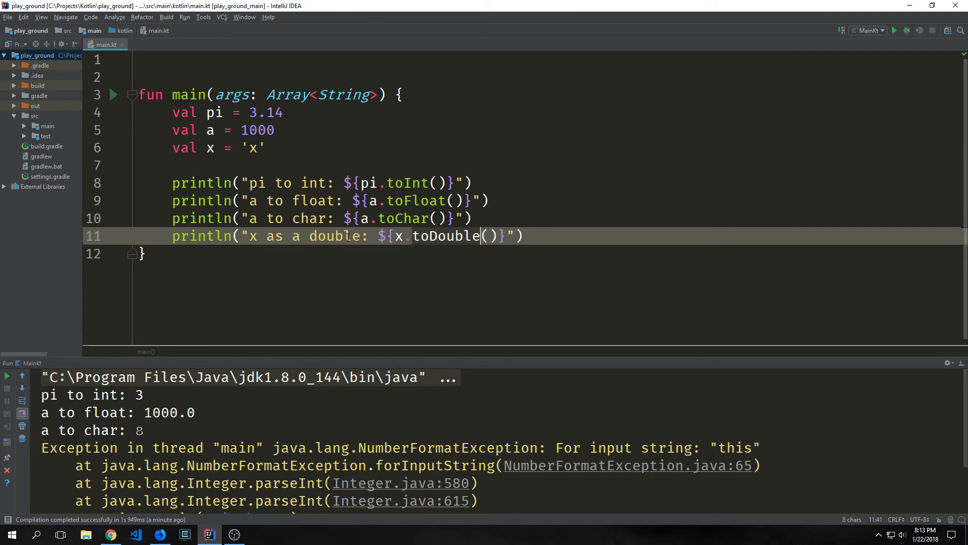
click(896, 31)
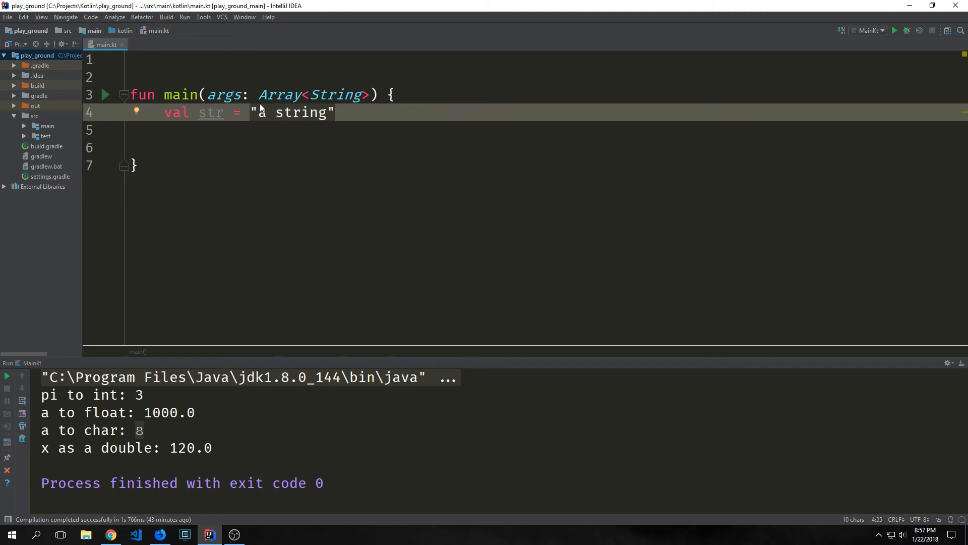
Start the triple-quoted multi-line string aLongStr.
text(val aLongStr = """)
text(It has multiple lines etc)
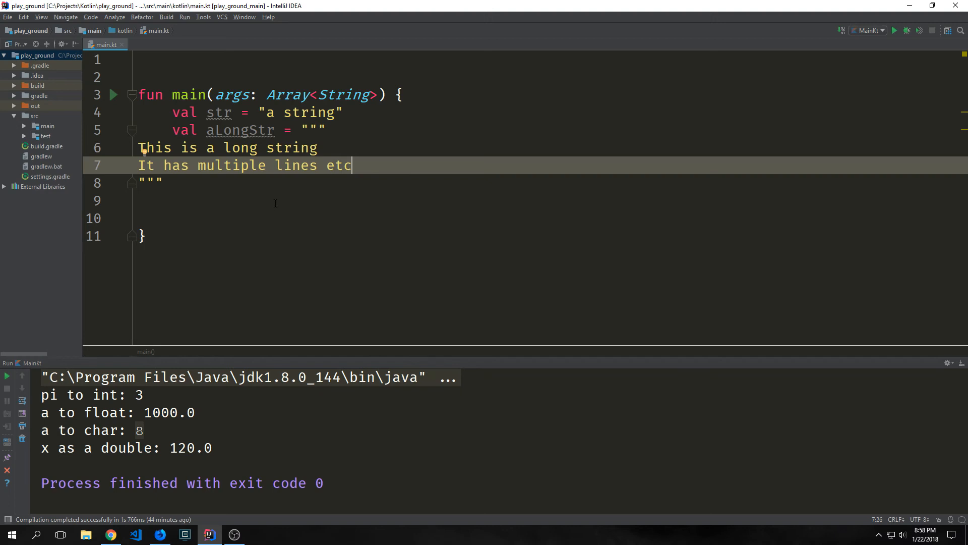
mouse_move(281, 183)
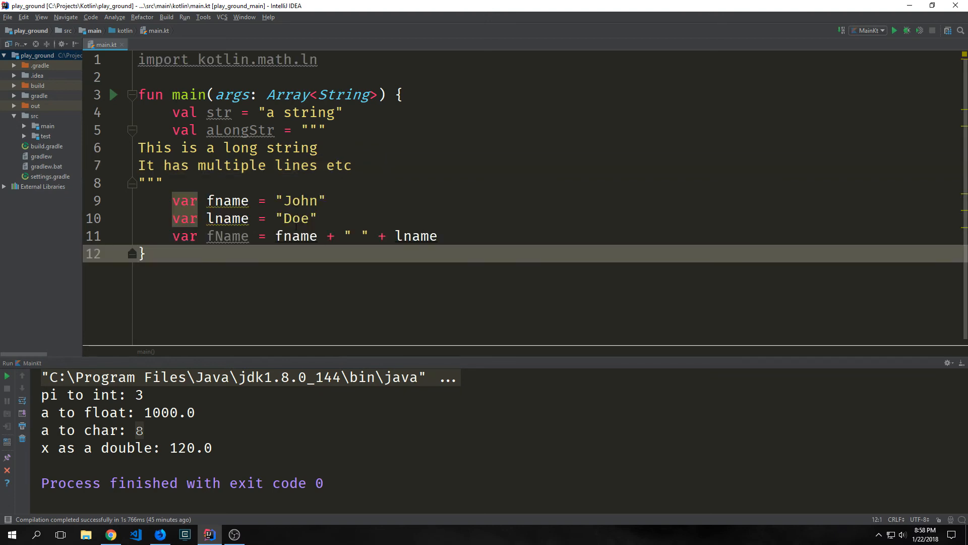
Rename fName to full, print full, aLongStr and str, and run main.
click(318, 236)
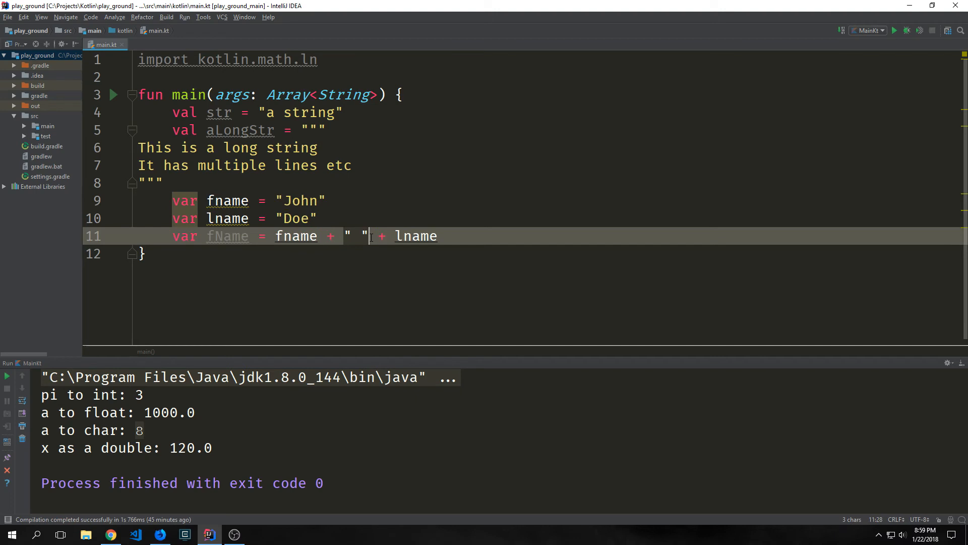
click(292, 218)
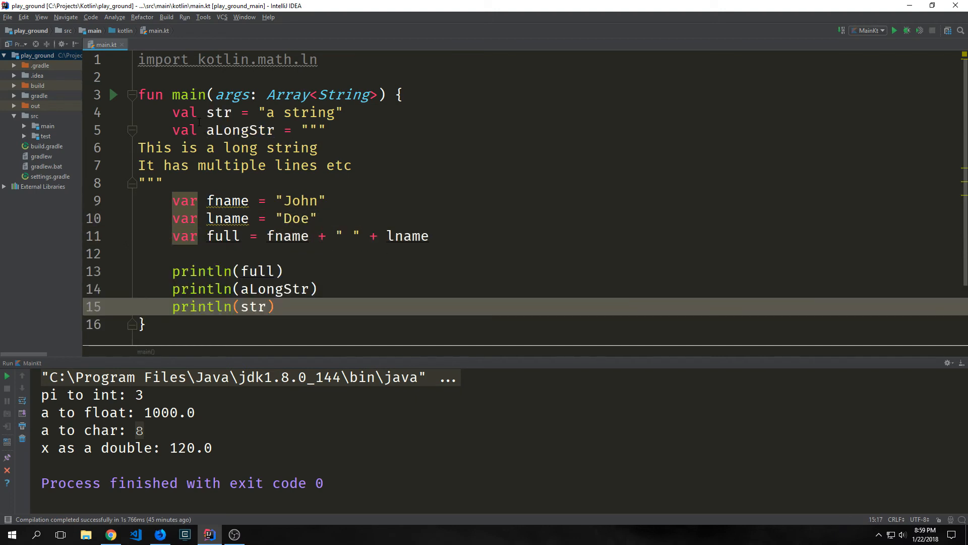
click(895, 30)
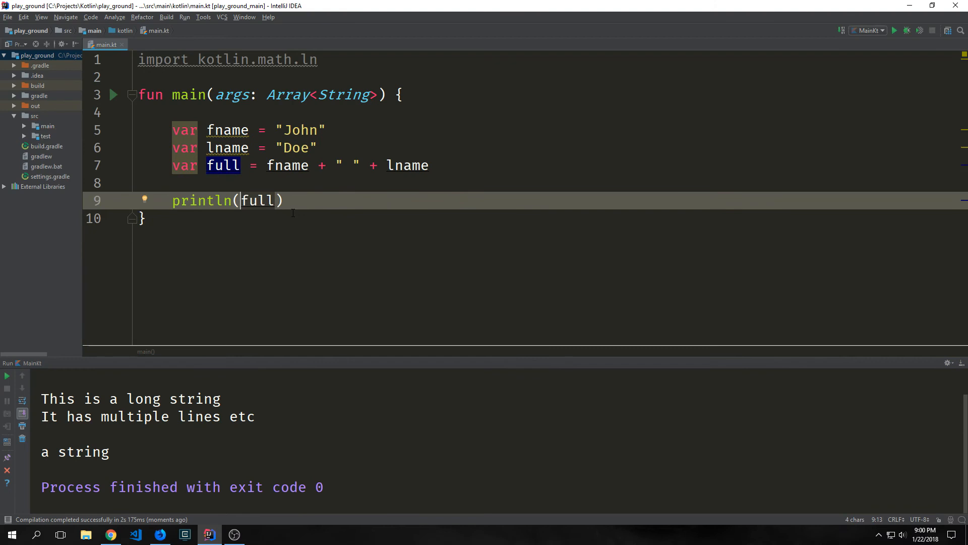
Print the names via "${fname + " " + lname}", run it, then add println("15 + 20 = ${15 + 20}").
double_click(258, 201)
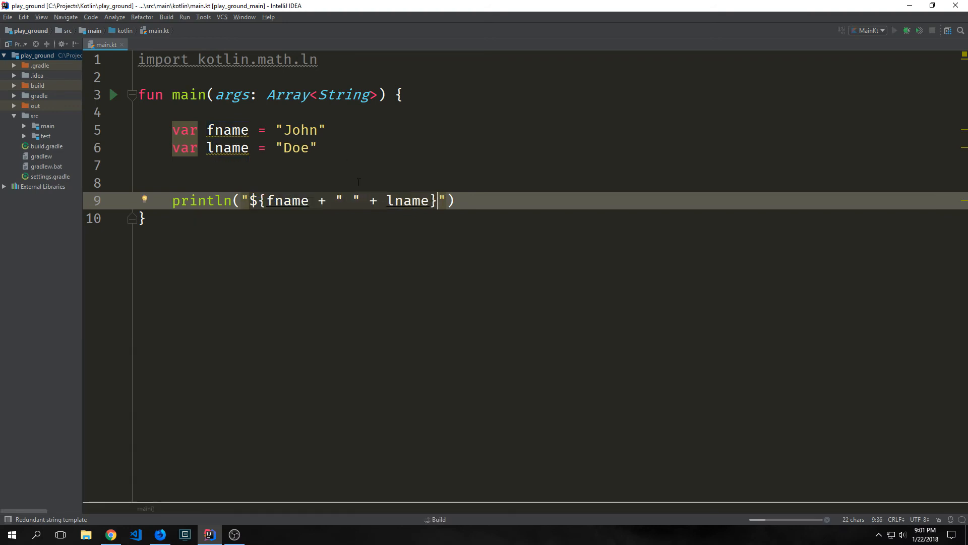
click(895, 30)
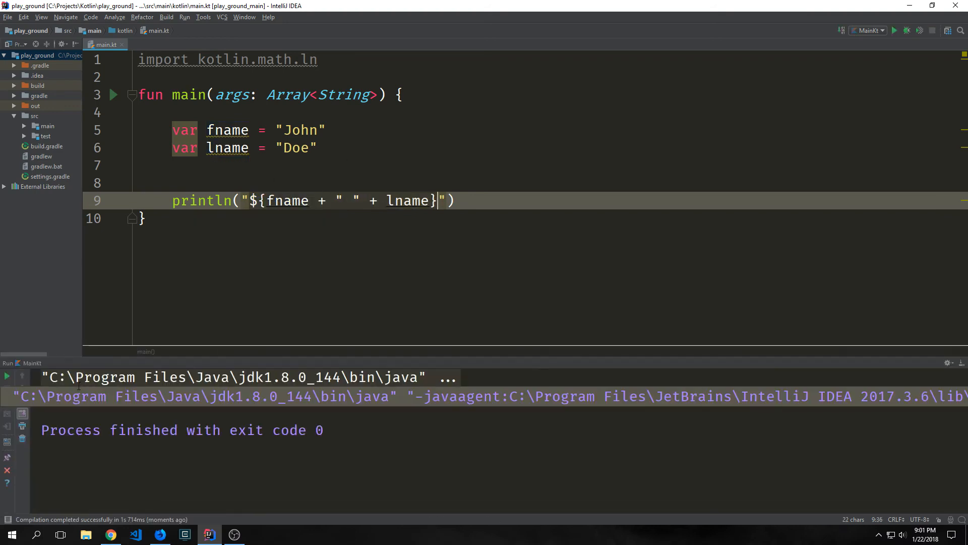
text(println("15 + 20 = ${15 + 20}"))
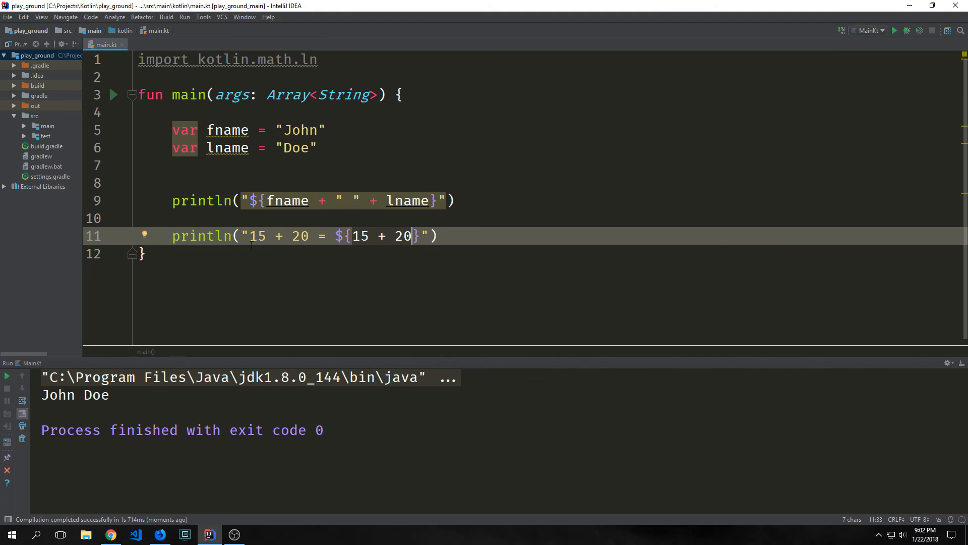
Run to print "15 + 20 = 35", then append .length to the string and rerun.
click(897, 31)
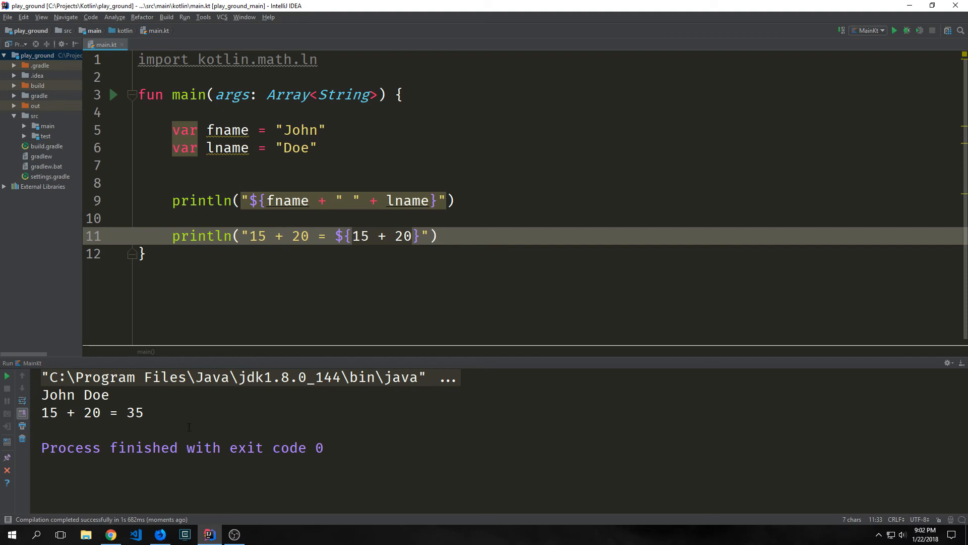
text(.length)
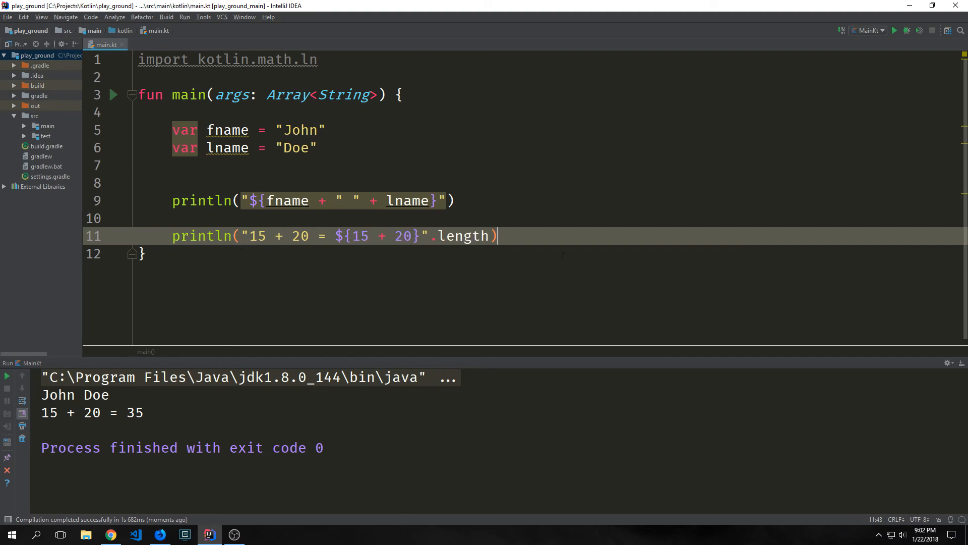
click(247, 236)
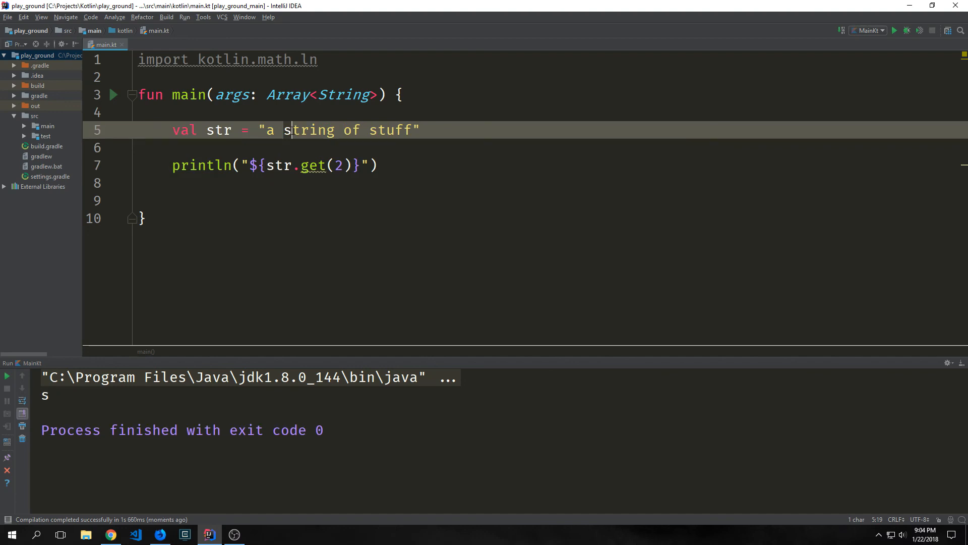
Add printlns for str.subSequence(2, 8) and str.contains("string"), then run the program.
text(println("${str.subSequence(2, 8)}"))
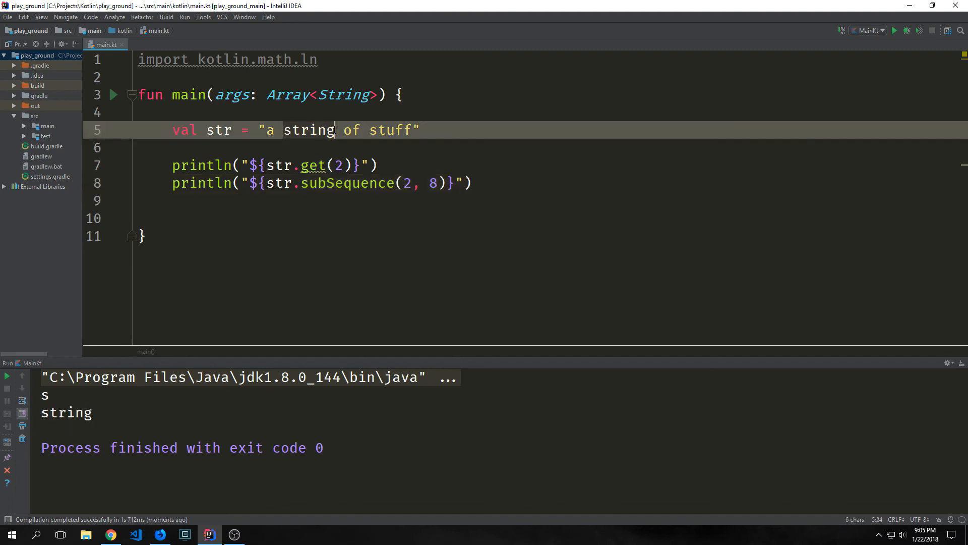
text(println("${str.contains("string")}"))
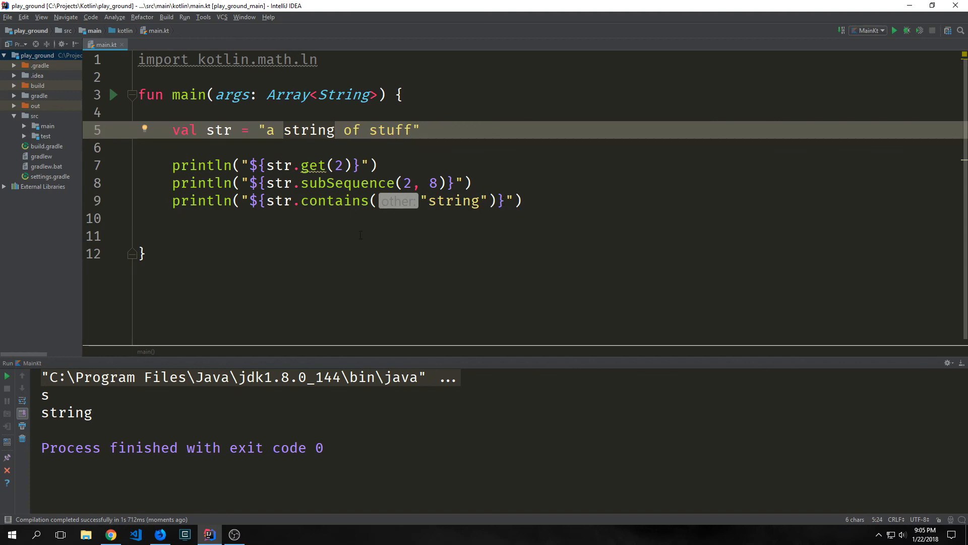
click(897, 30)
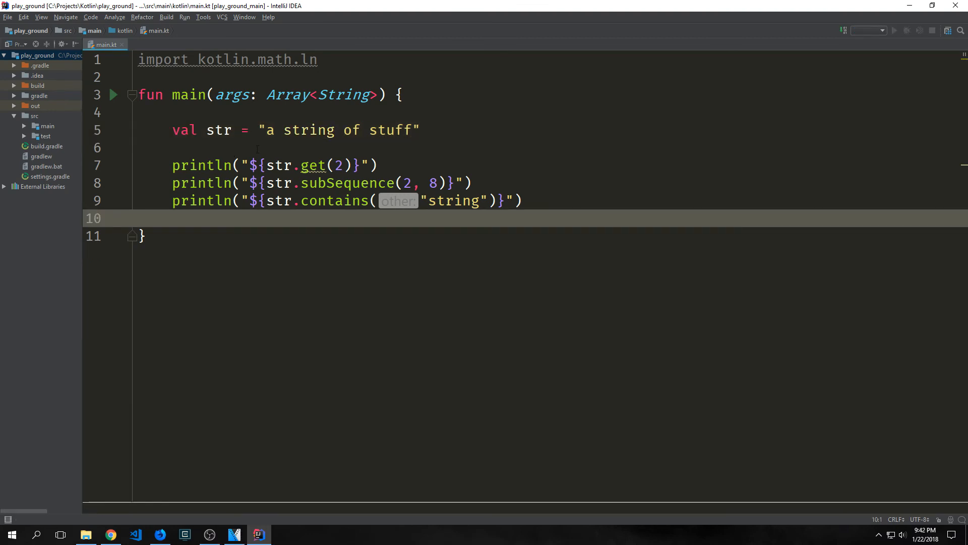
mouse_move(316, 165)
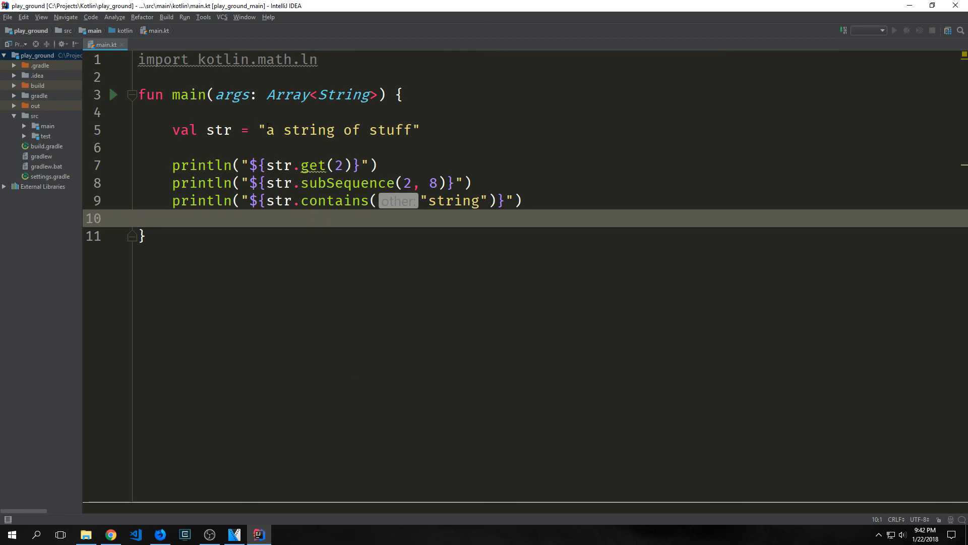
click(273, 130)
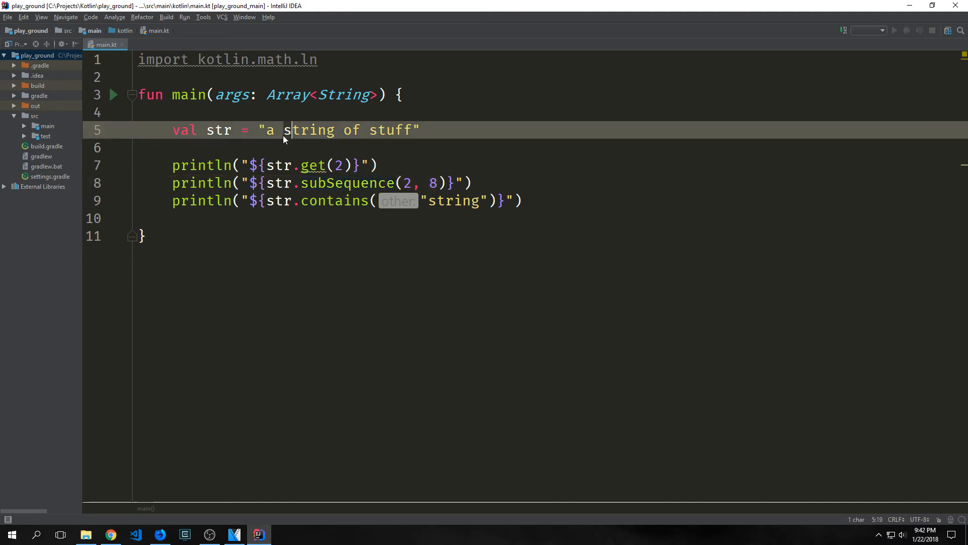
double_click(312, 130)
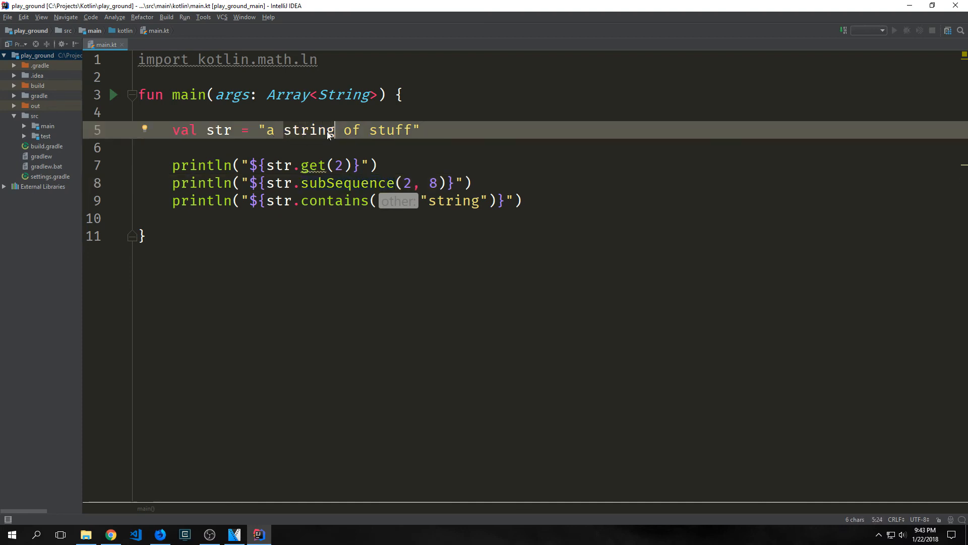
mouse_move(334, 135)
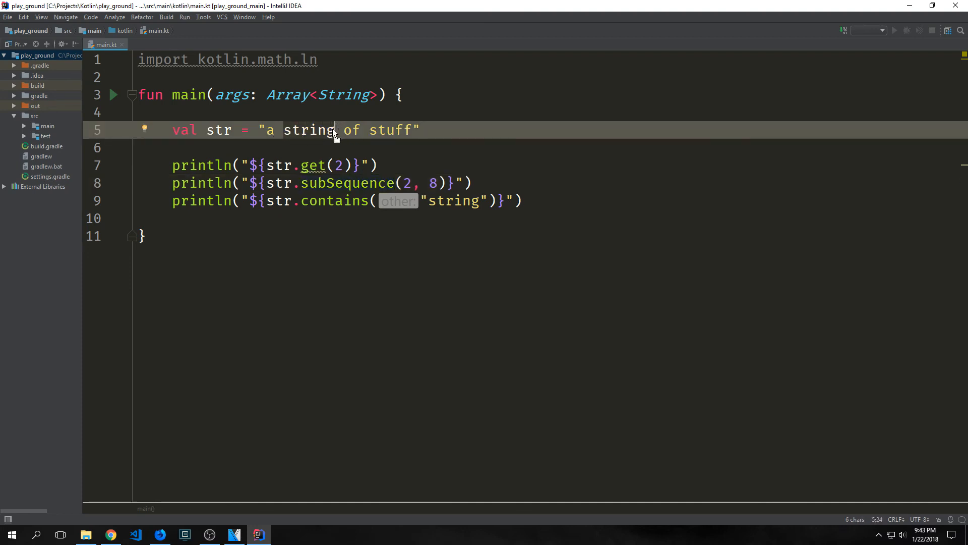
click(284, 131)
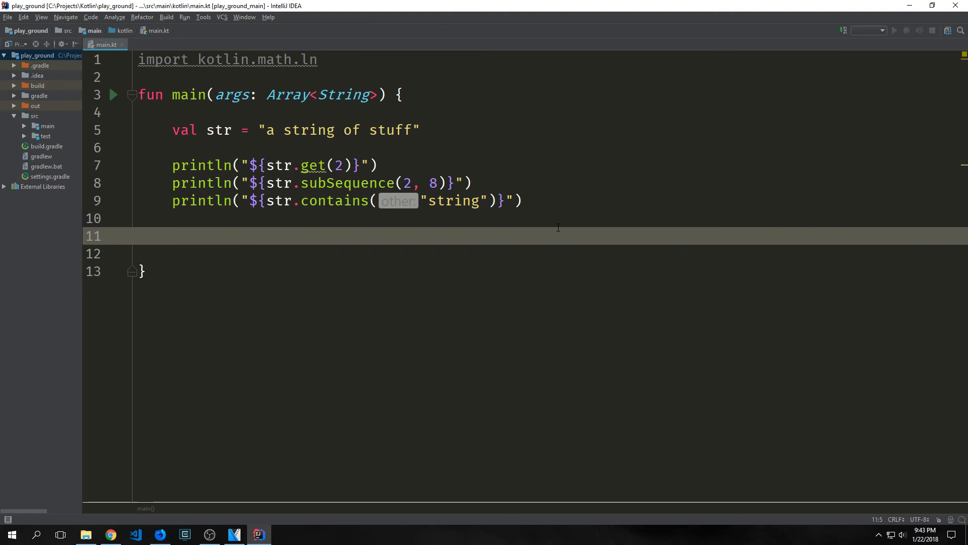
click(174, 236)
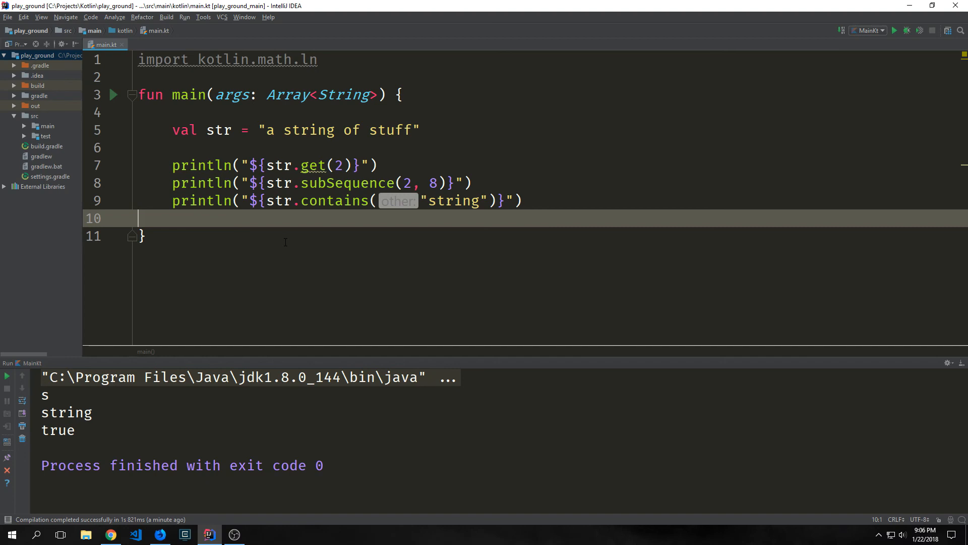
mouse_move(305, 263)
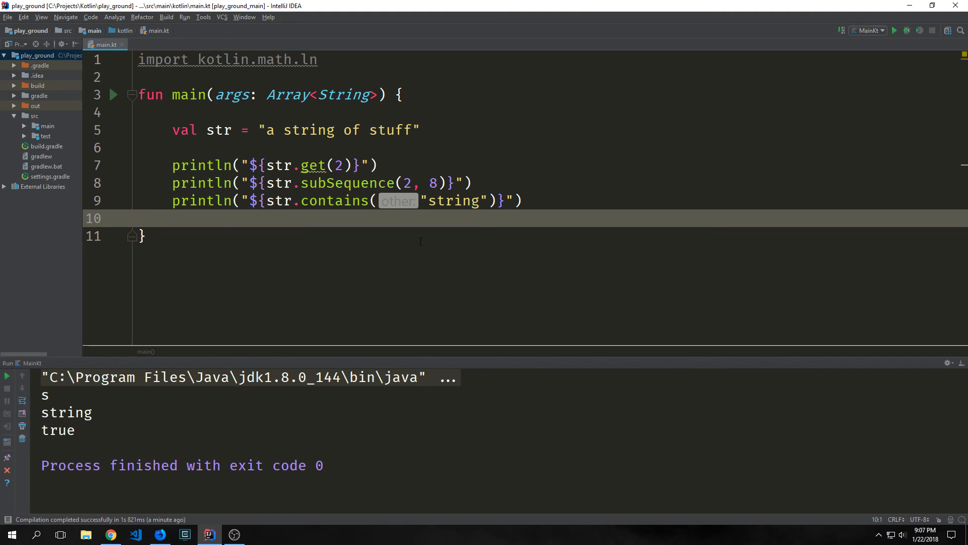
mouse_move(435, 217)
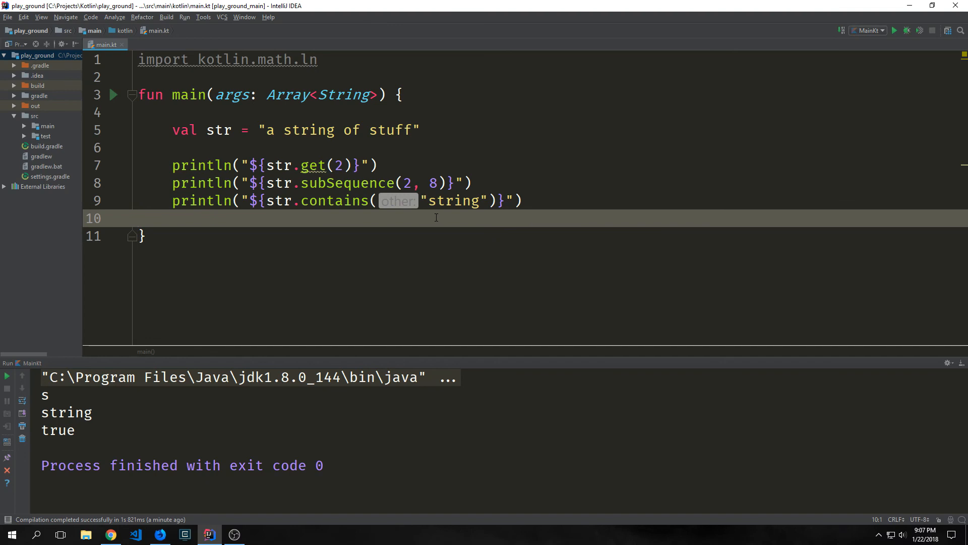